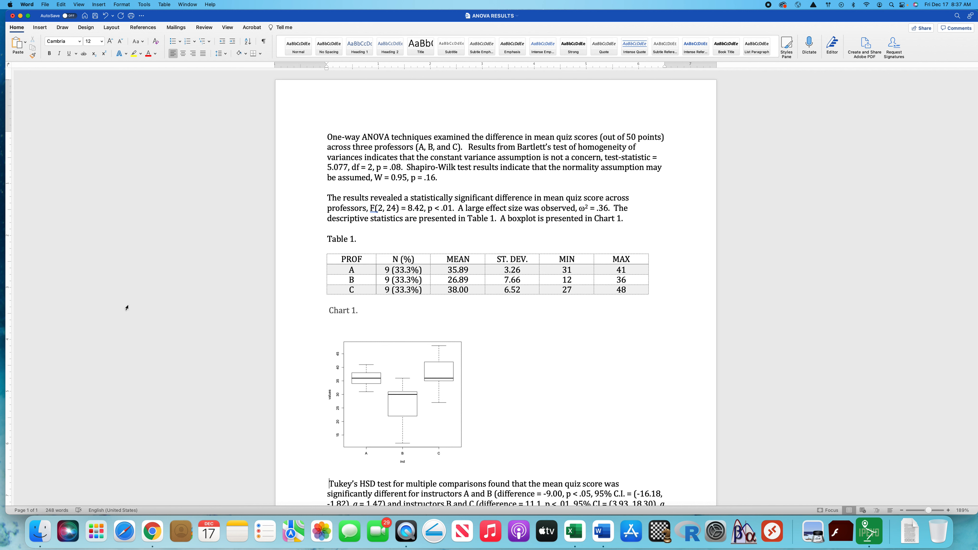
- Place the cursor in the Tukey HSD paragraph and proofread the A–B and B–C comparison sentences
{"action": "left_click", "coordinate": [329, 483]}
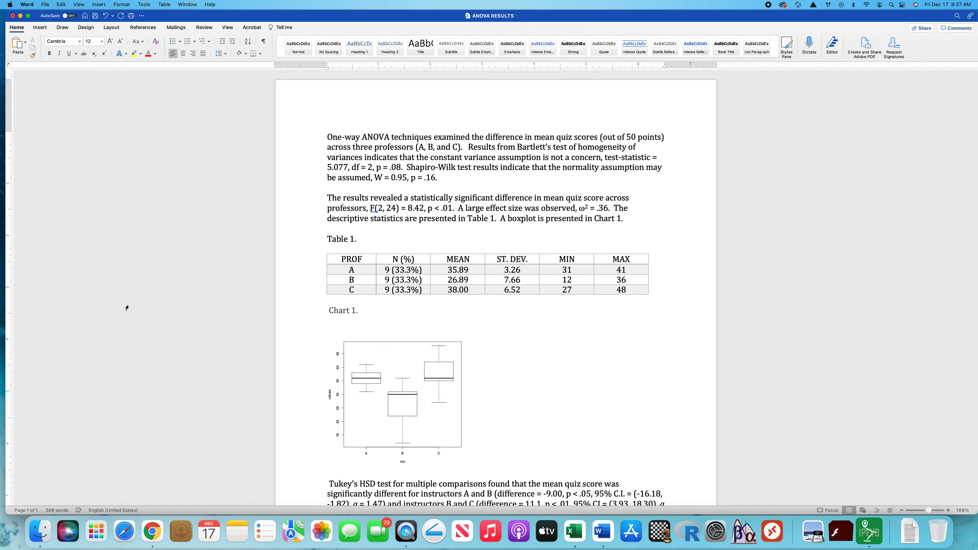
{"action": "left_click", "coordinate": [328, 484]}
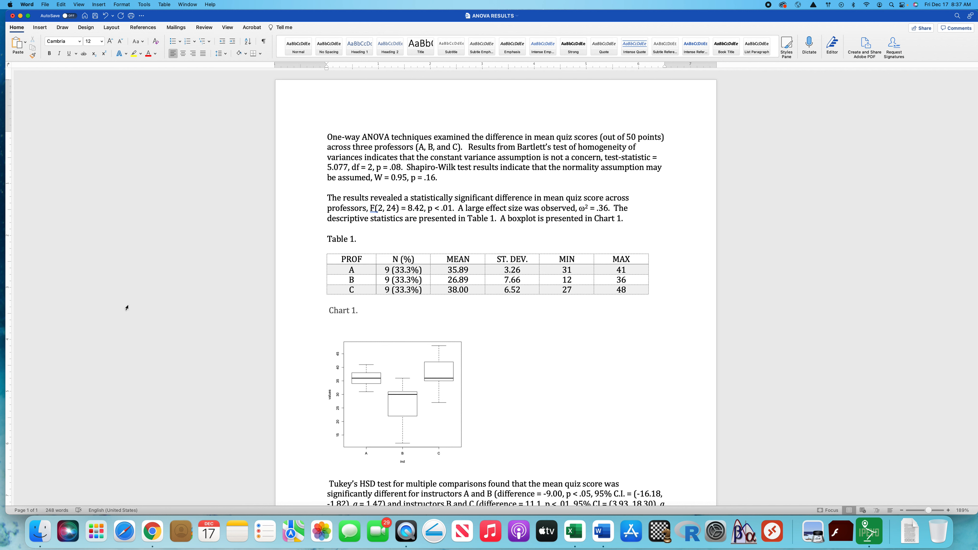
{"action": "left_click", "coordinate": [328, 483]}
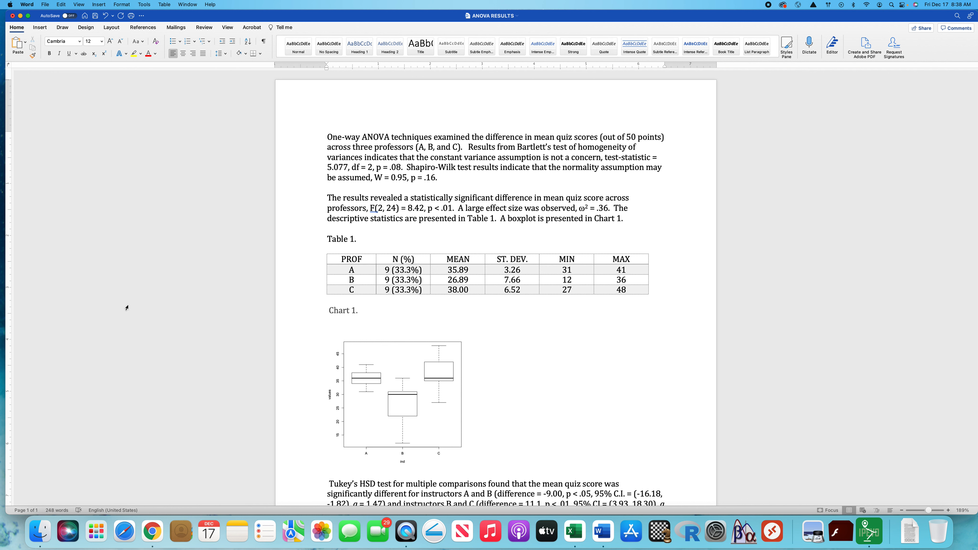
{"action": "left_click", "coordinate": [328, 484]}
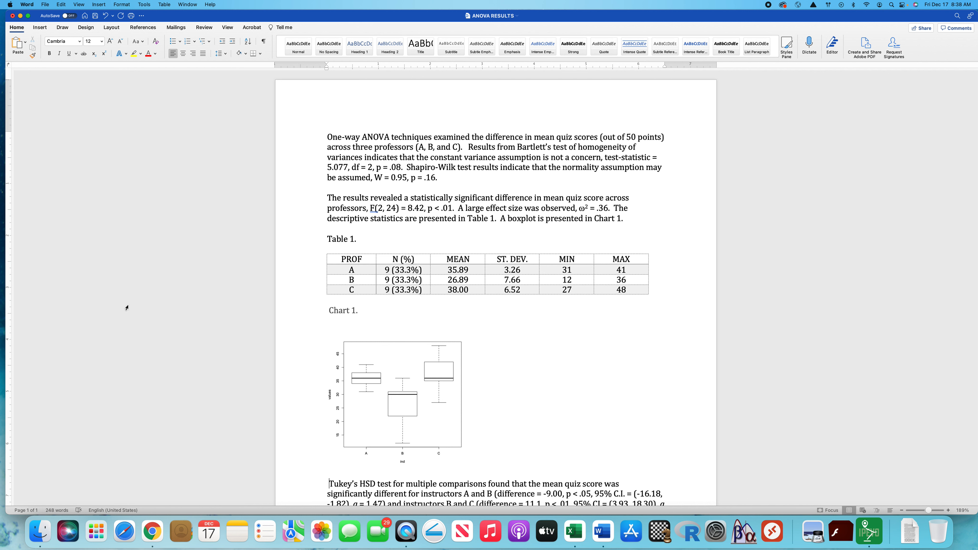
{"action": "left_click", "coordinate": [329, 484]}
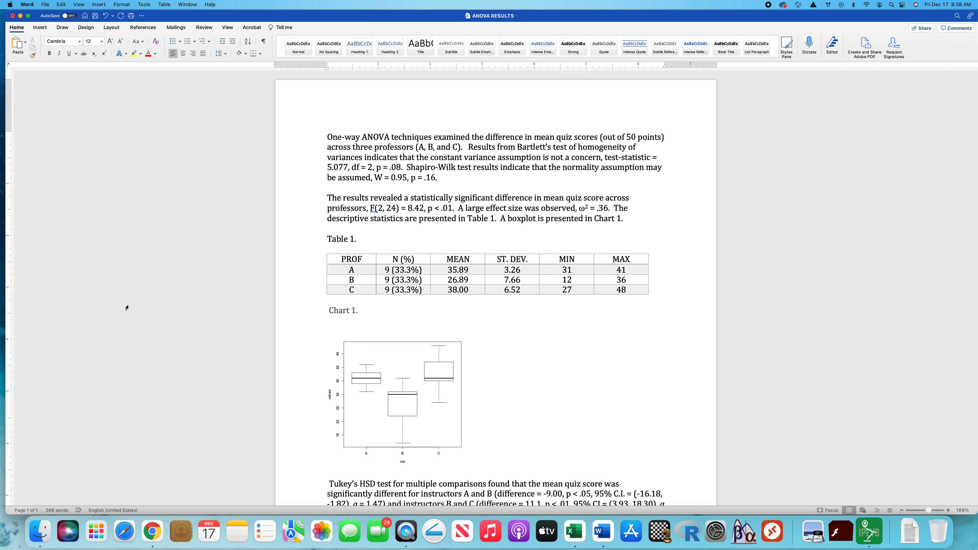
{"action": "left_click", "coordinate": [329, 483]}
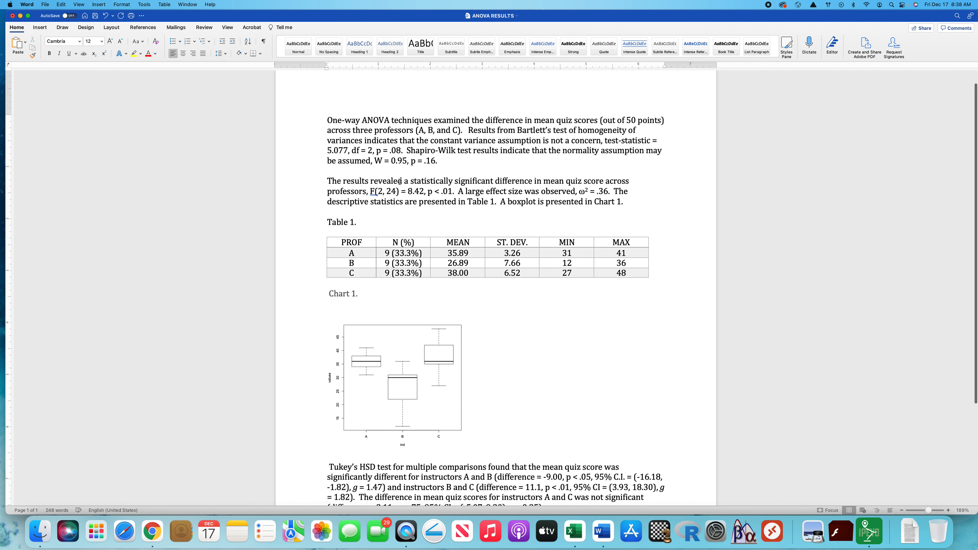
{"action": "scroll", "scroll_direction": "up", "scroll_amount": 3}
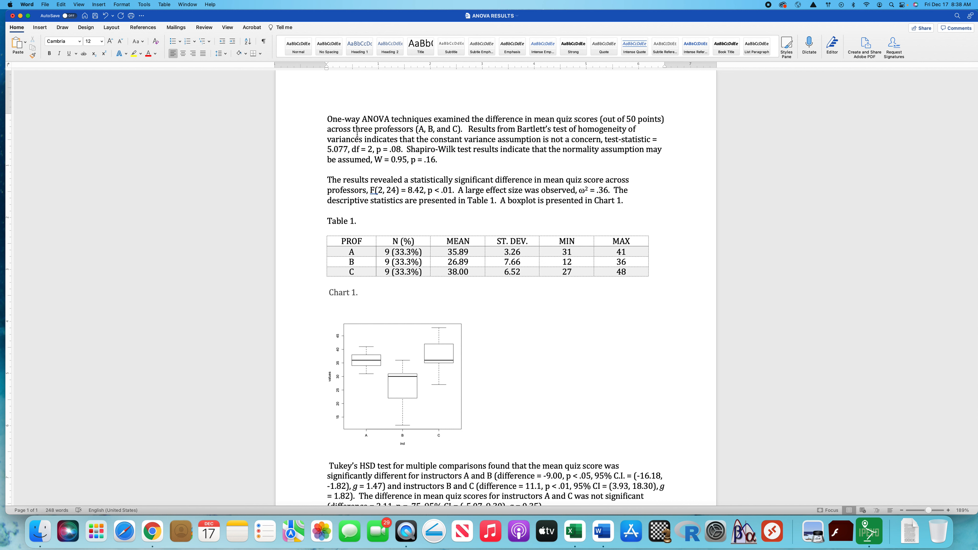
{"action": "mouse_move", "coordinate": [455, 170]}
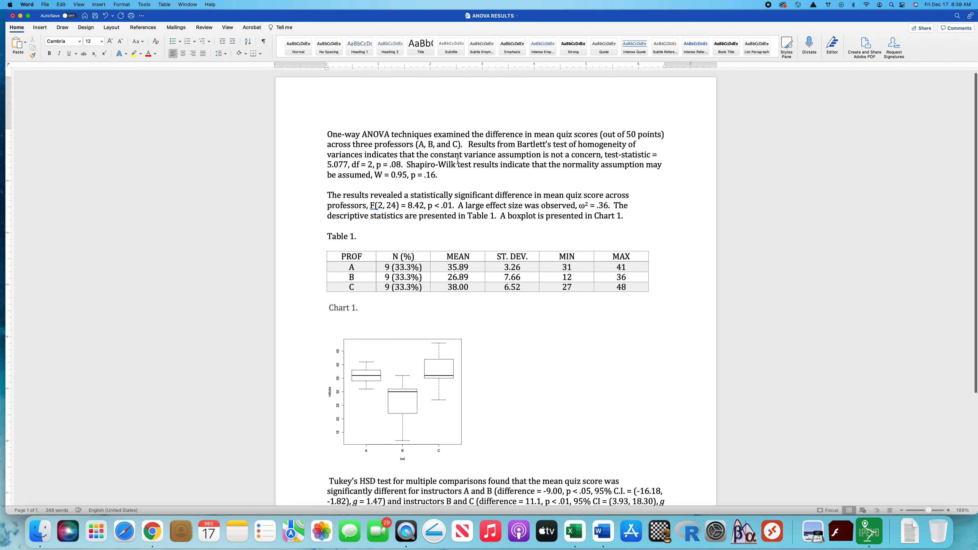
{"action": "double_click", "coordinate": [343, 134]}
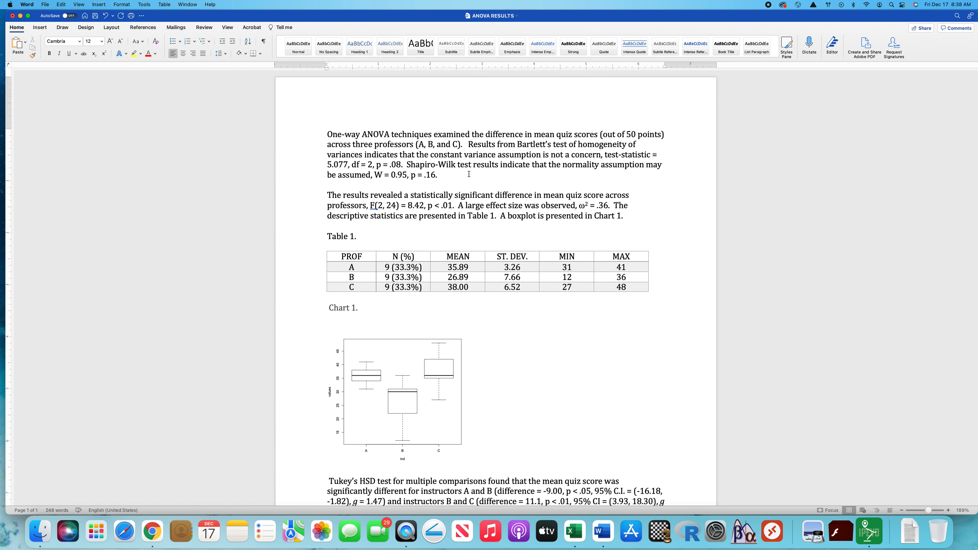
{"action": "left_click", "coordinate": [439, 174]}
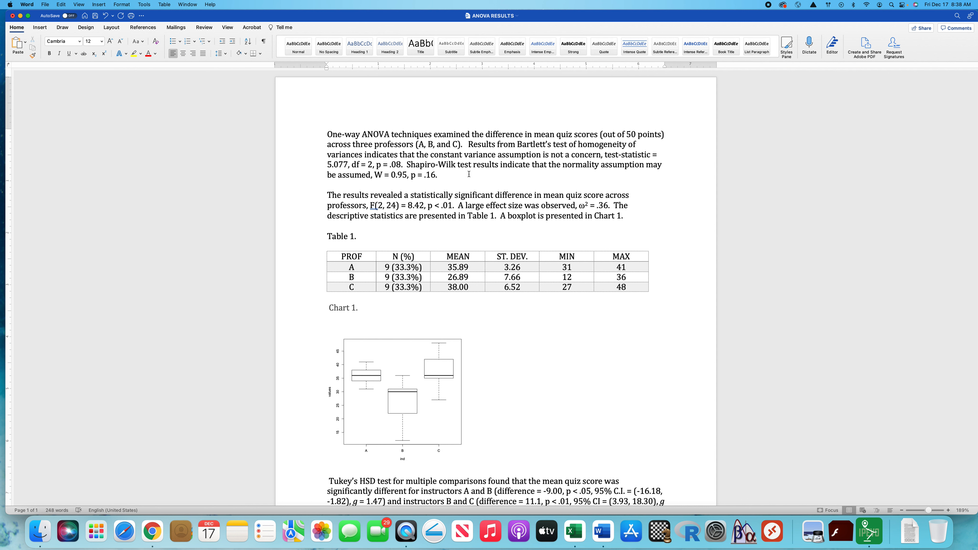
{"action": "left_click", "coordinate": [441, 176]}
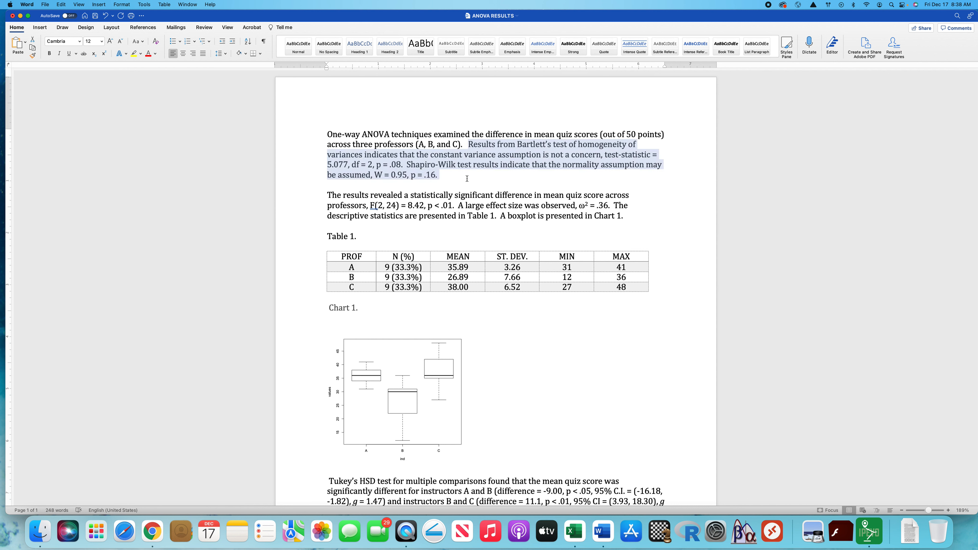
{"action": "left_click", "coordinate": [630, 220]}
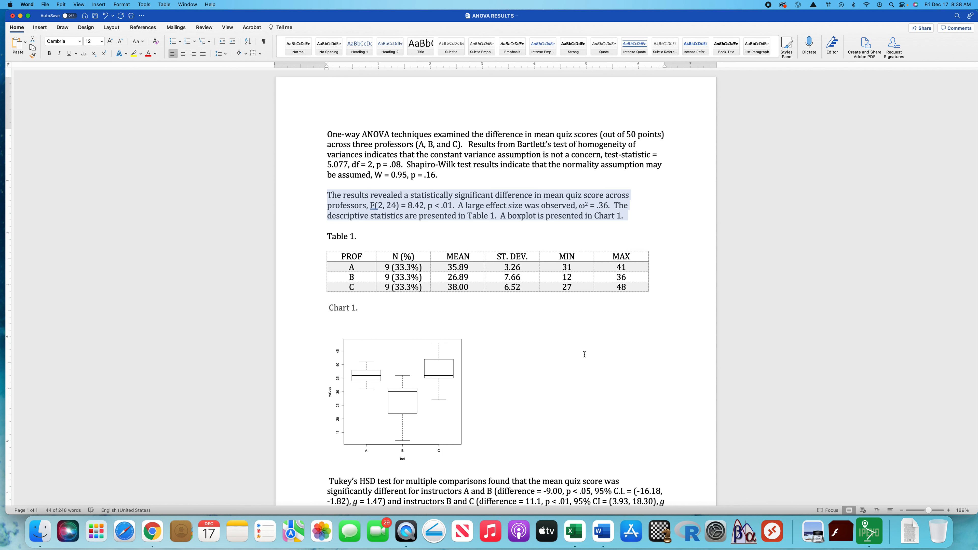
{"action": "left_click", "coordinate": [469, 460]}
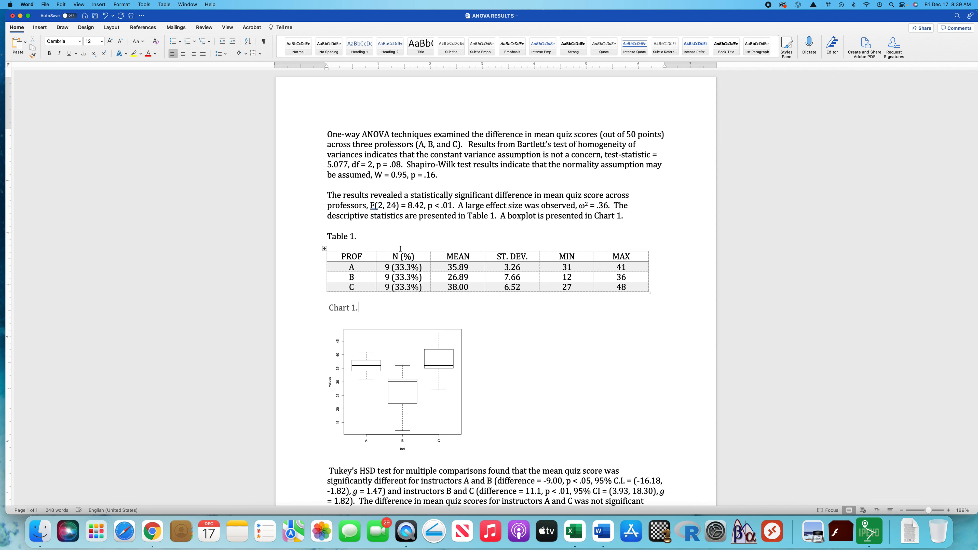
{"action": "left_click", "coordinate": [403, 256]}
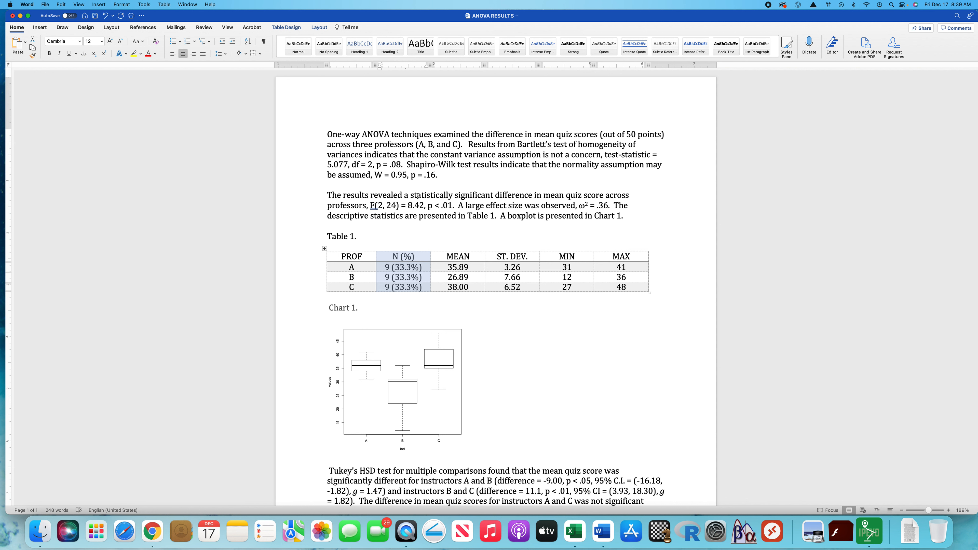
{"action": "left_click", "coordinate": [547, 242]}
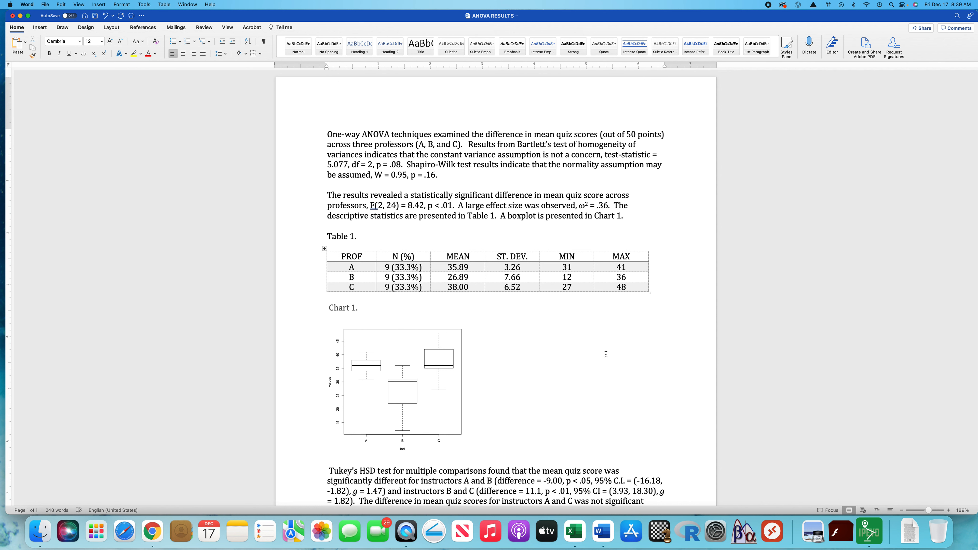
- Review the A–C comparison sentence, checking punctuation around its p value and confidence interval
{"action": "scroll", "scroll_direction": "down", "scroll_amount": 3}
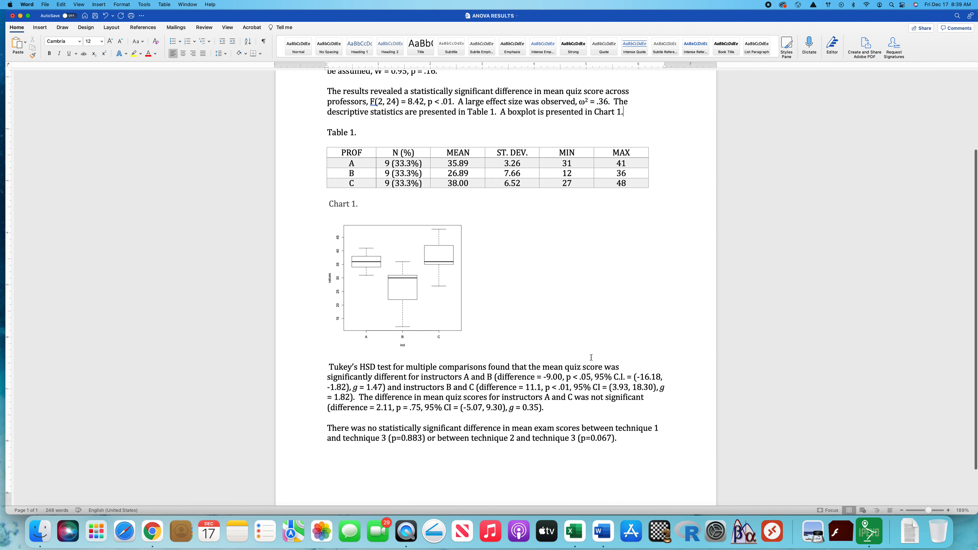
{"action": "scroll", "scroll_direction": "down", "scroll_amount": 3}
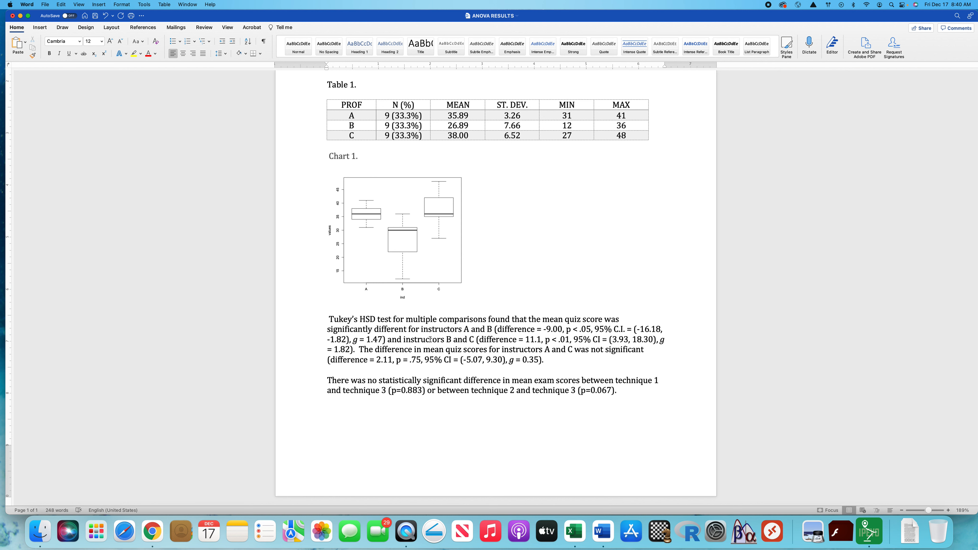
{"action": "mouse_move", "coordinate": [440, 346]}
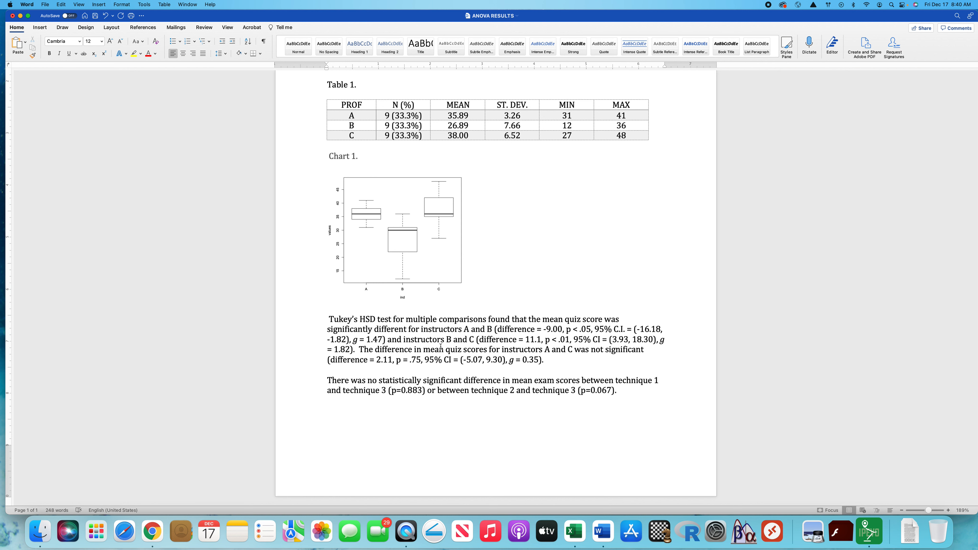
{"action": "mouse_move", "coordinate": [593, 372]}
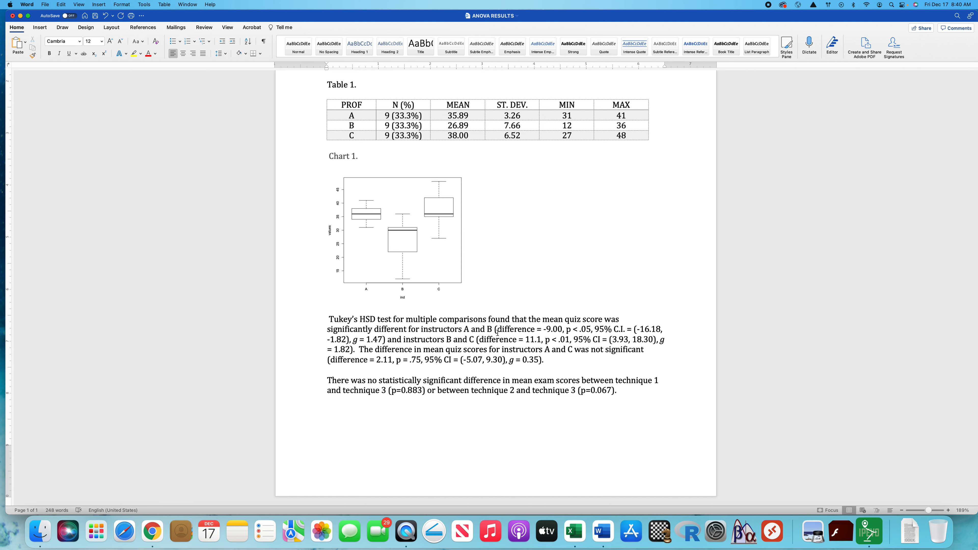
{"action": "double_click", "coordinate": [519, 329]}
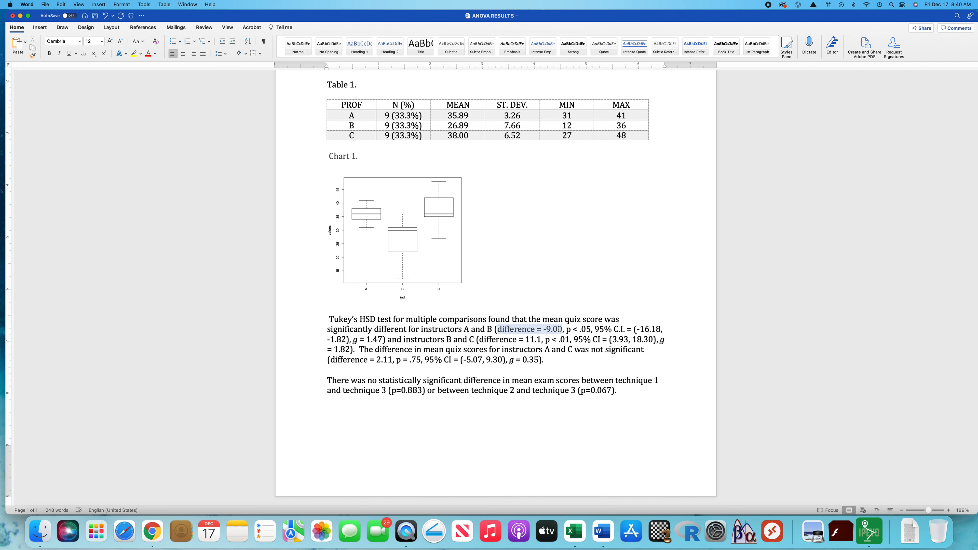
{"action": "scroll", "scroll_direction": "up", "scroll_amount": 3}
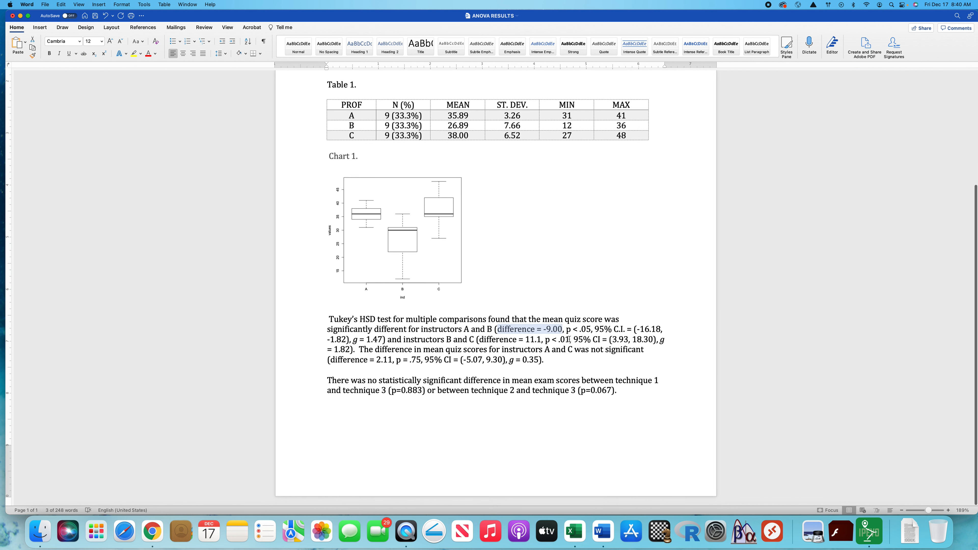
{"action": "mouse_move", "coordinate": [458, 136]}
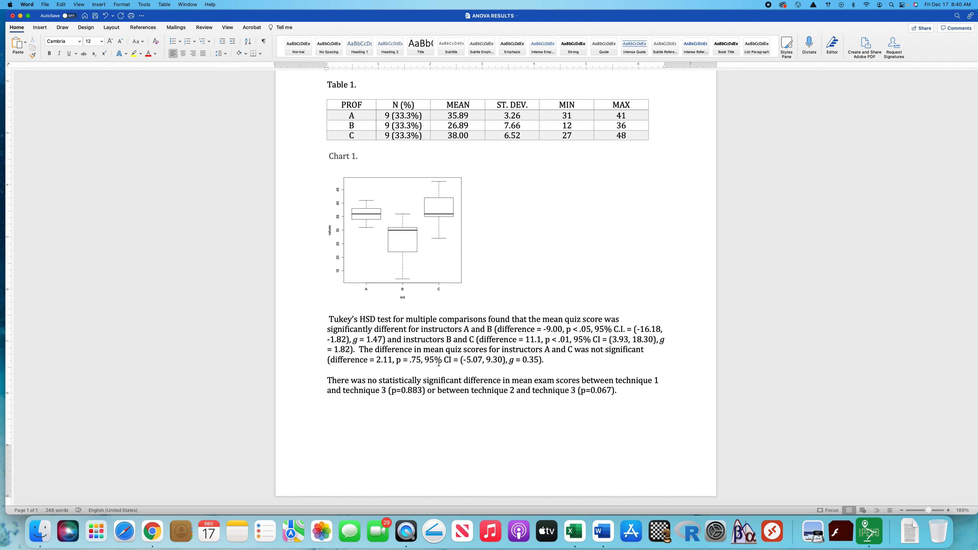
{"action": "left_click", "coordinate": [548, 360]}
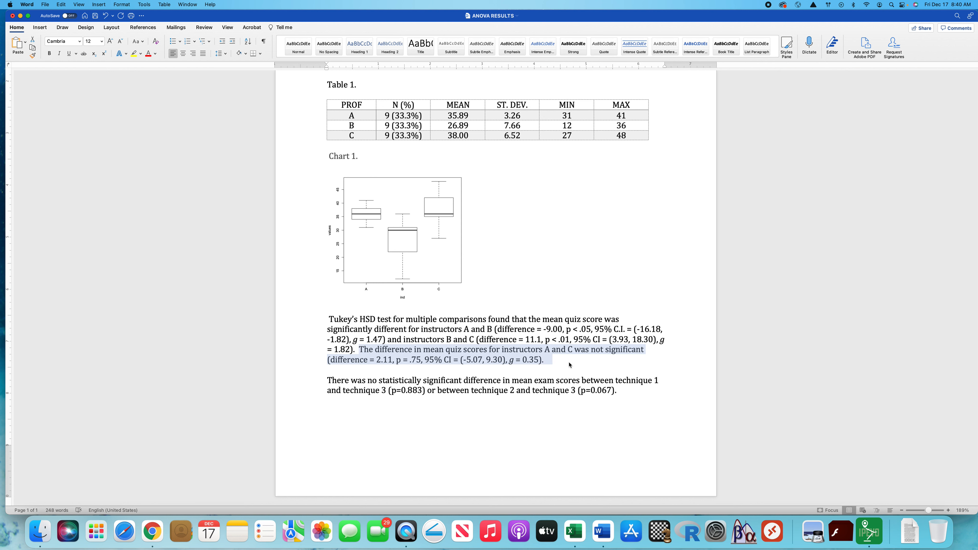
{"action": "left_click", "coordinate": [548, 360]}
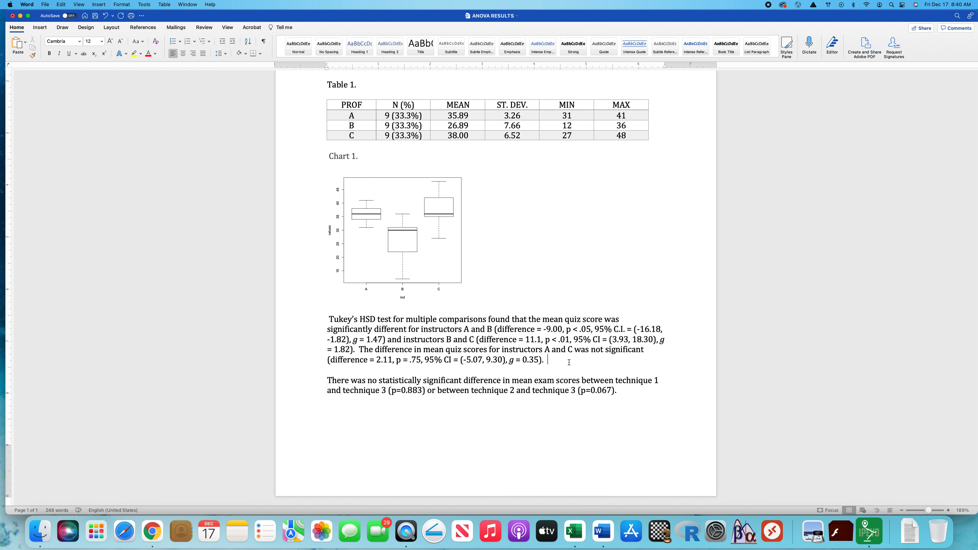
{"action": "left_click", "coordinate": [547, 360]}
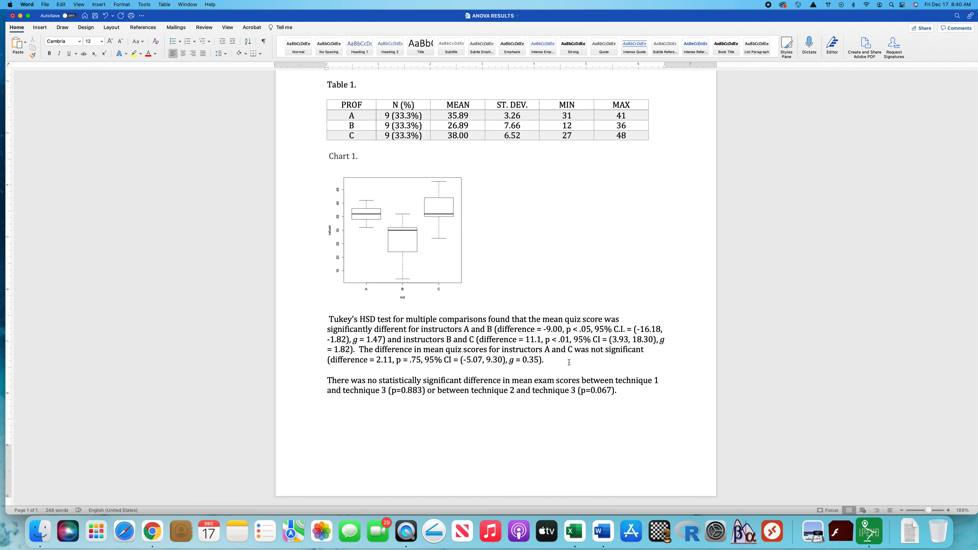
{"action": "left_click", "coordinate": [547, 359]}
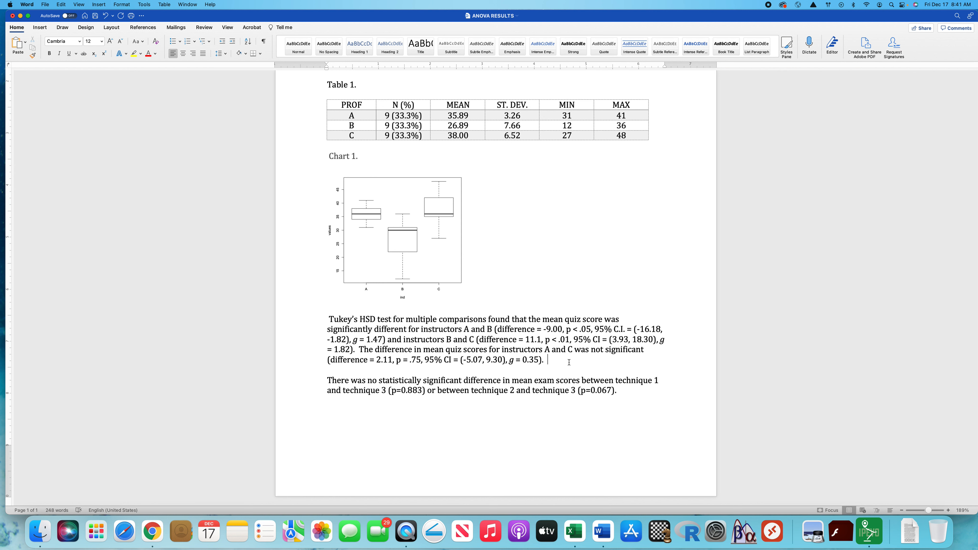
{"action": "left_click", "coordinate": [547, 360]}
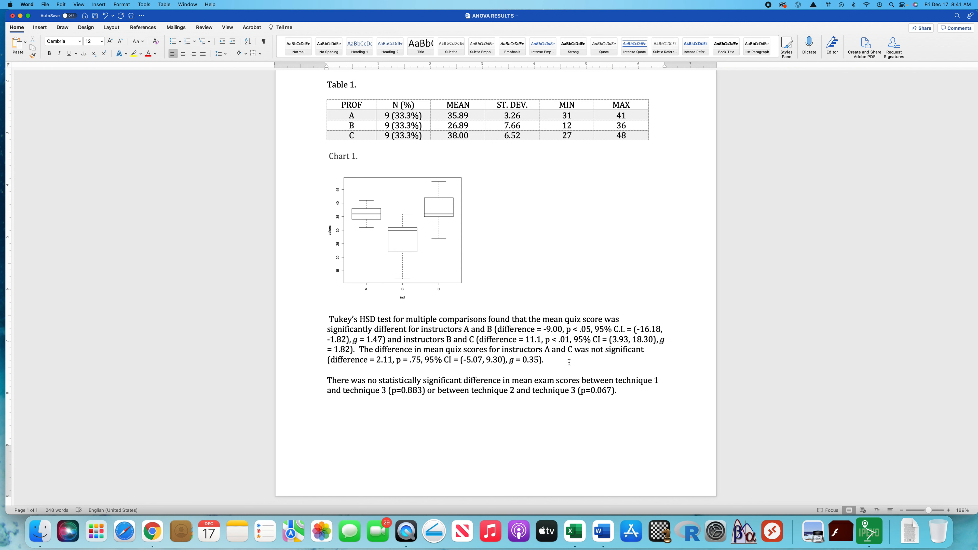
{"action": "left_click", "coordinate": [547, 359]}
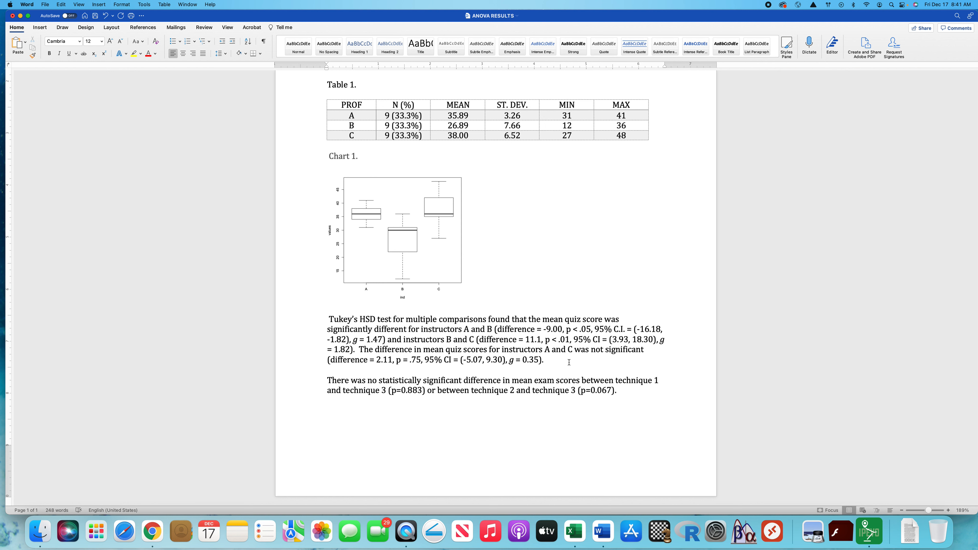
{"action": "left_click", "coordinate": [548, 359]}
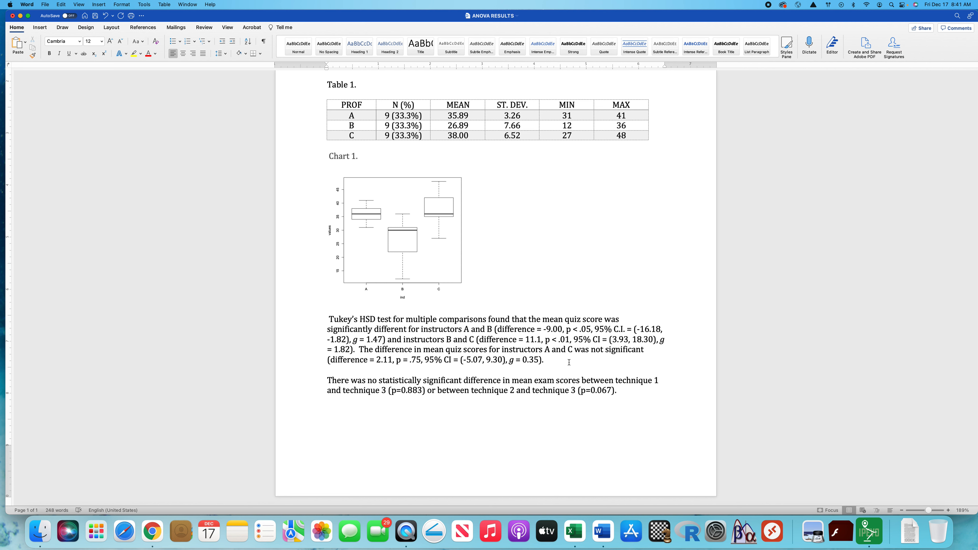
{"action": "scroll", "scroll_direction": "up", "scroll_amount": 3}
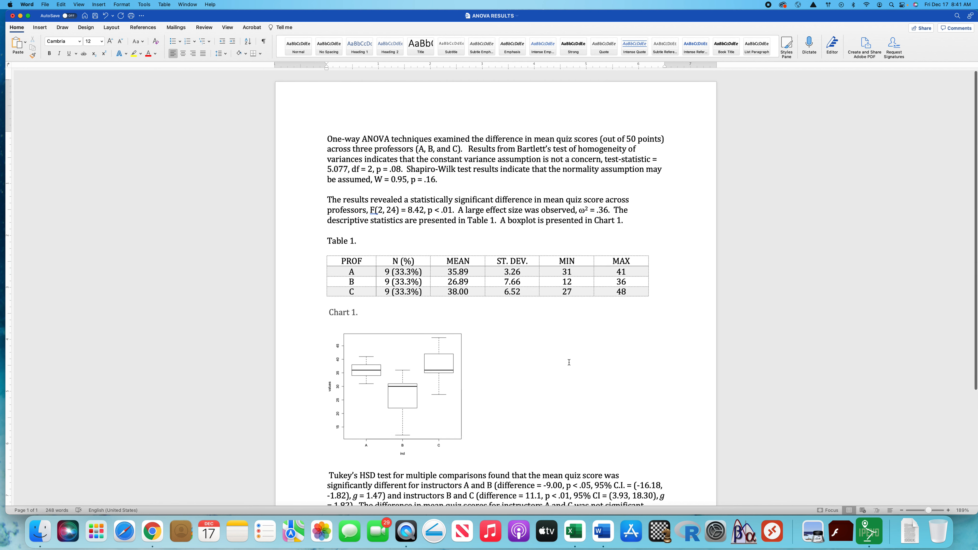
{"action": "scroll", "scroll_direction": "down", "scroll_amount": 3}
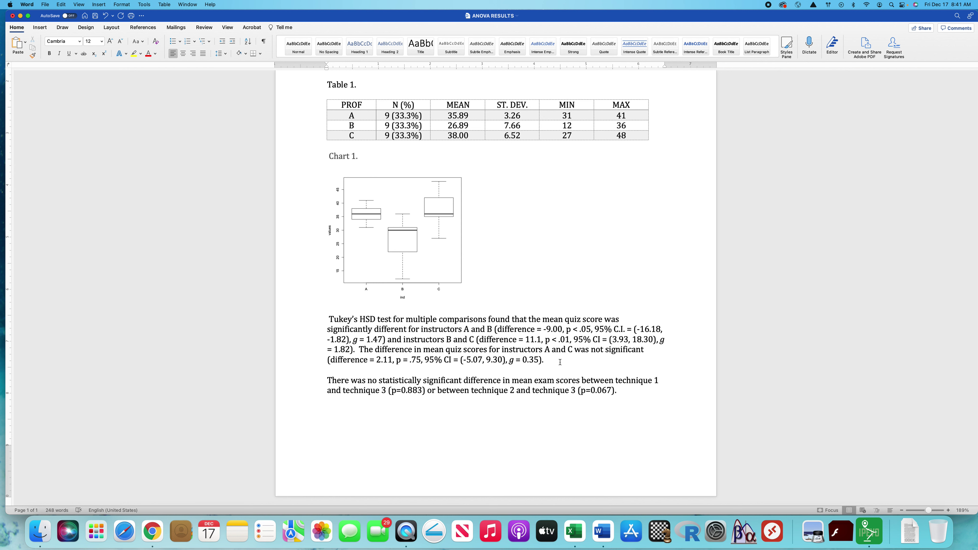
{"action": "left_click", "coordinate": [547, 359]}
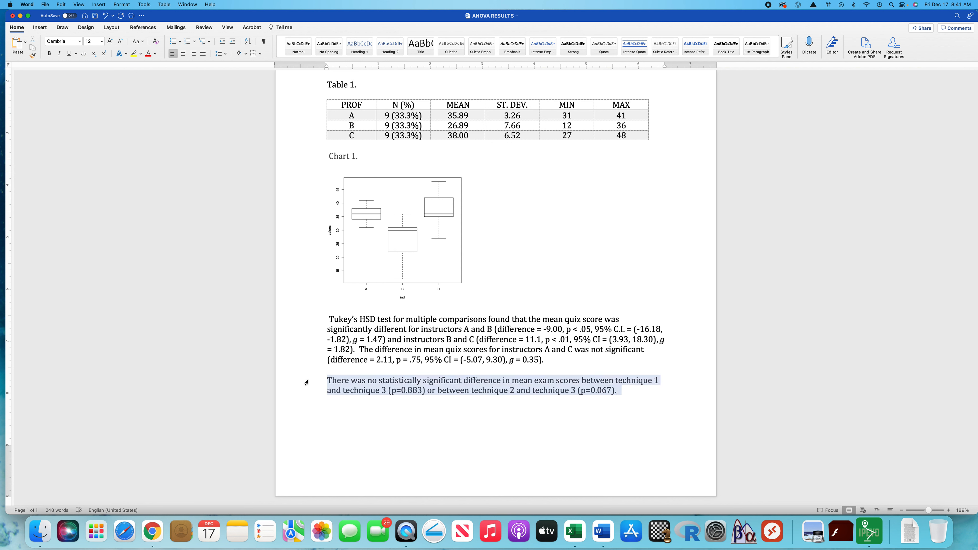
- Remove the stray technique exam-score paragraph so the Tukey HSD paragraph ends the report
{"action": "left_click", "coordinate": [471, 385]}
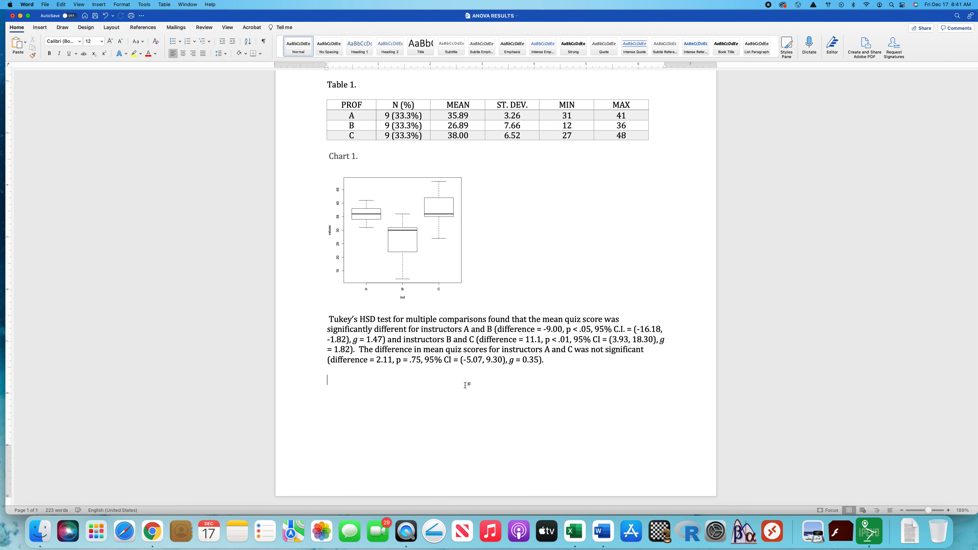
{"action": "scroll", "scroll_direction": "up", "scroll_amount": 3}
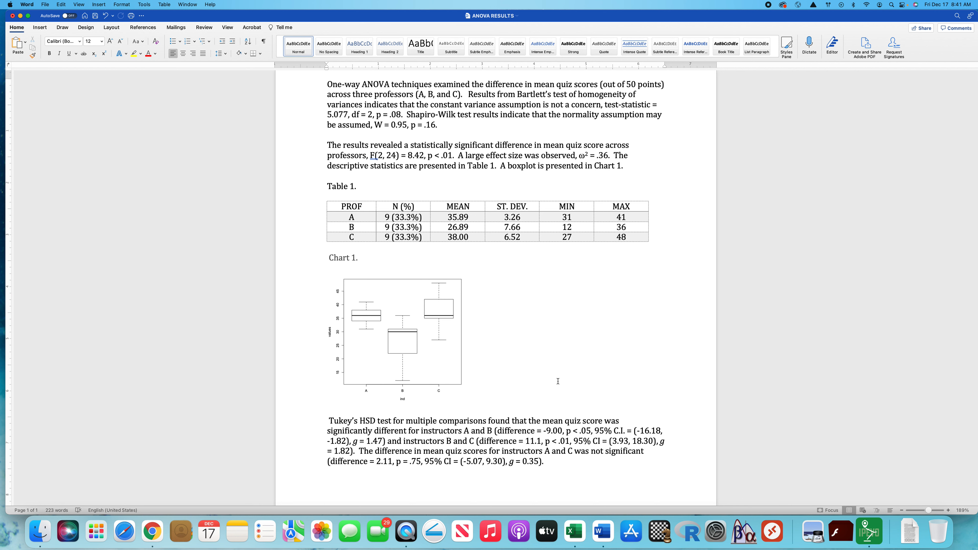
{"action": "scroll", "scroll_direction": "down", "scroll_amount": 3}
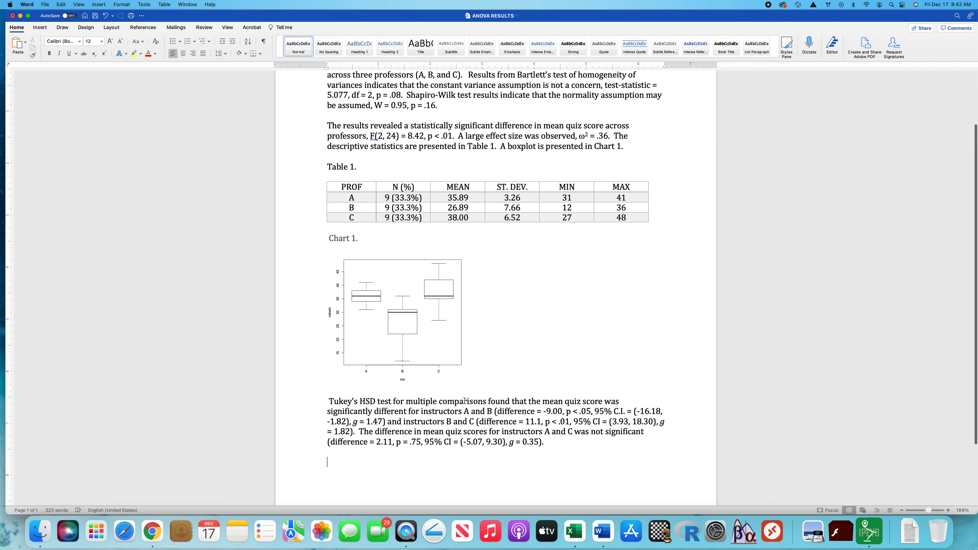
{"action": "scroll", "scroll_direction": "up", "scroll_amount": 3}
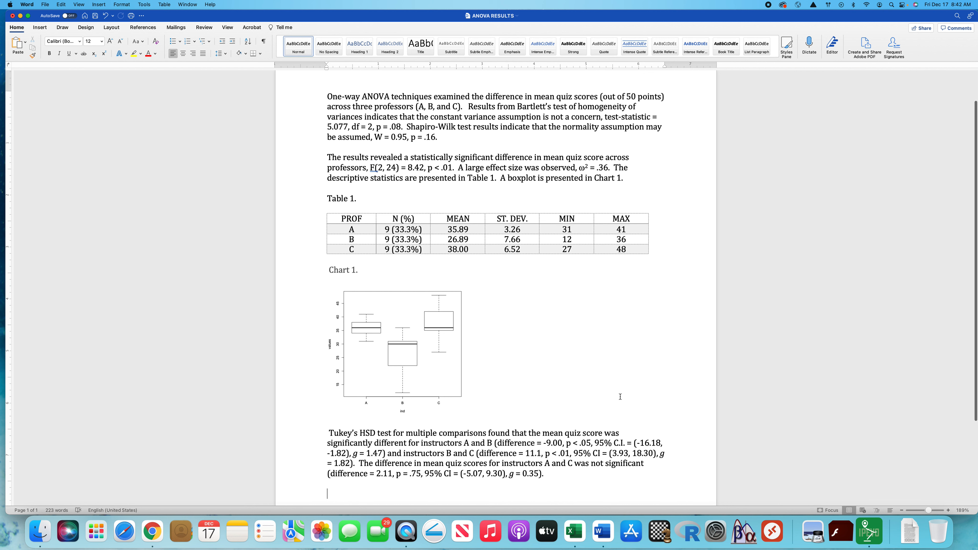
{"action": "mouse_move", "coordinate": [632, 481]}
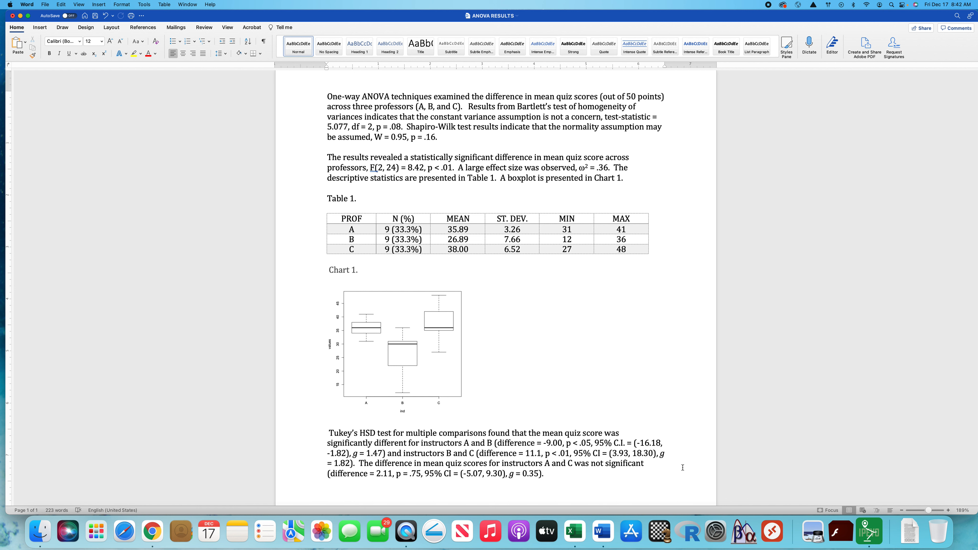
{"action": "left_click", "coordinate": [327, 492]}
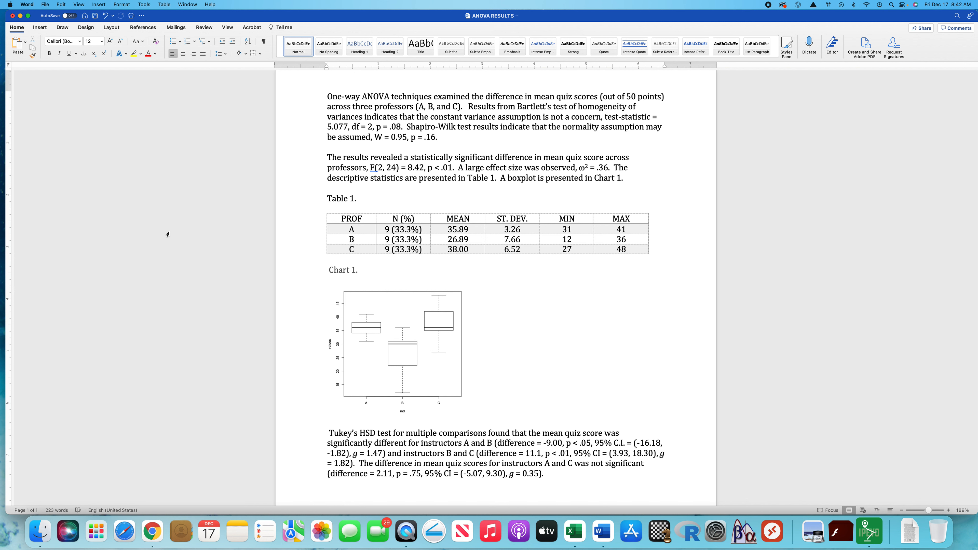
{"action": "left_click", "coordinate": [327, 493]}
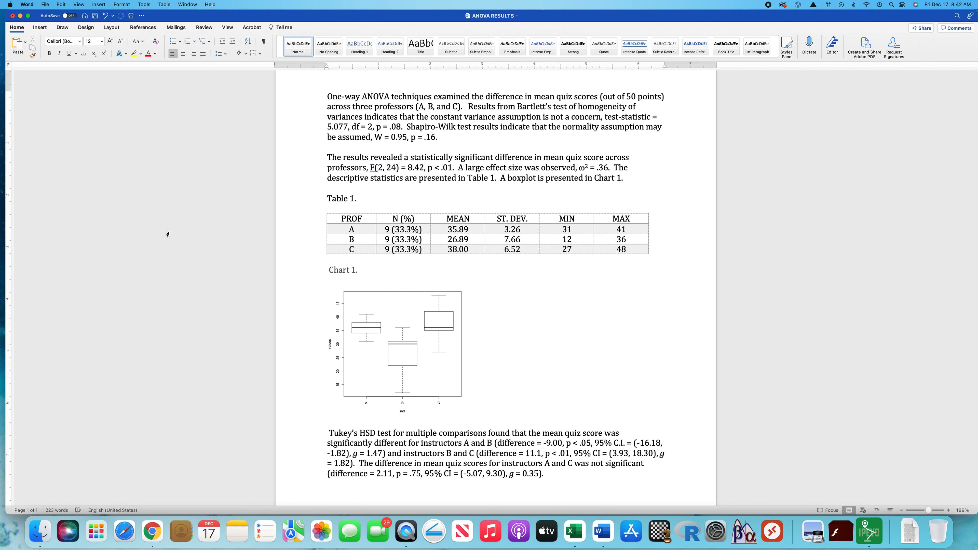
{"action": "left_click", "coordinate": [327, 493]}
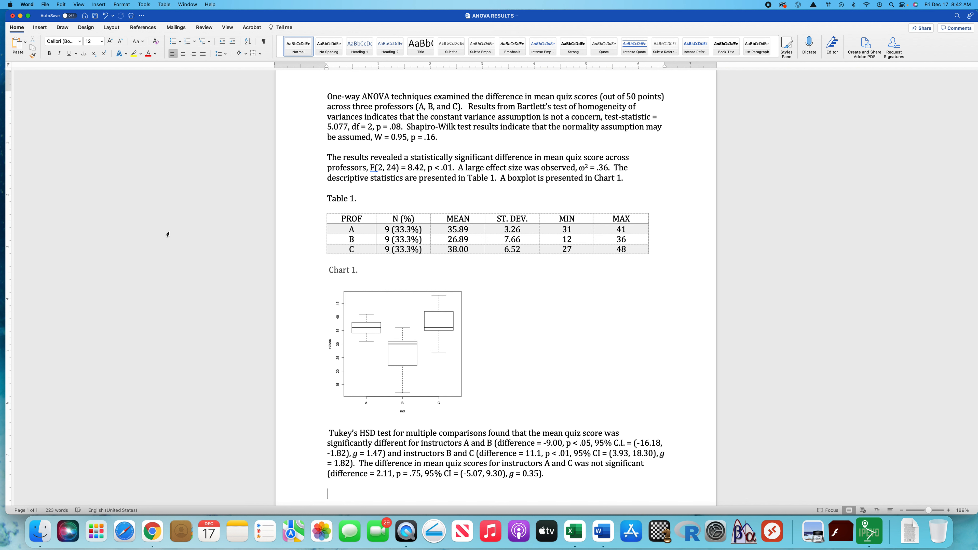
{"action": "mouse_move", "coordinate": [769, 8]}
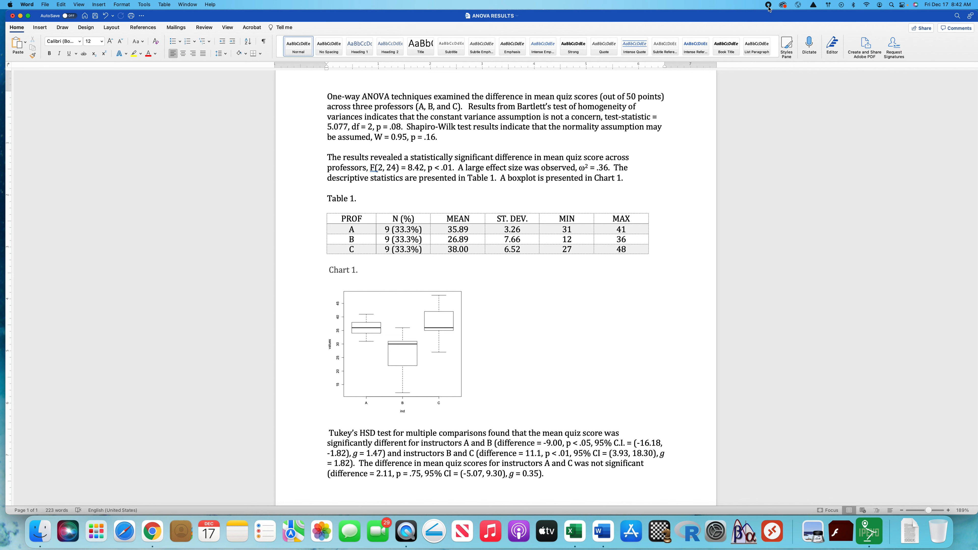